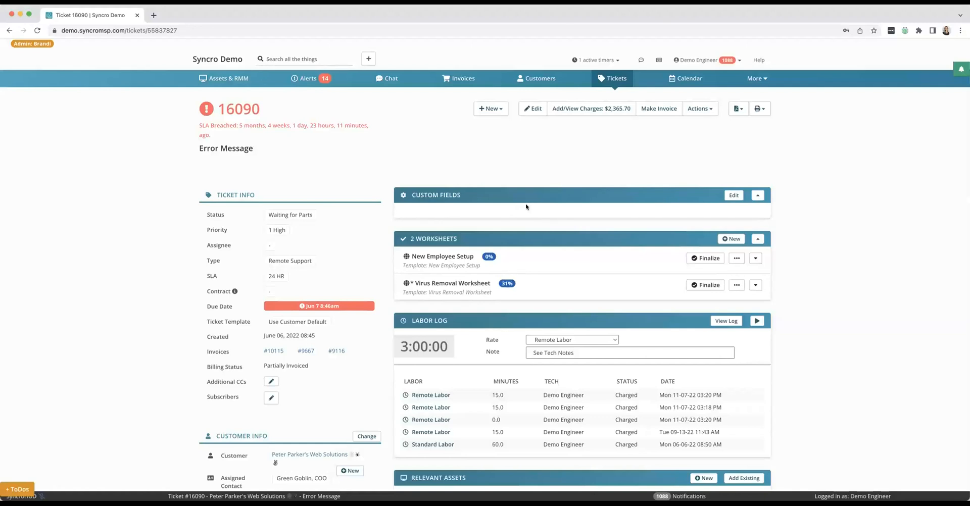
mouse_move(581, 110)
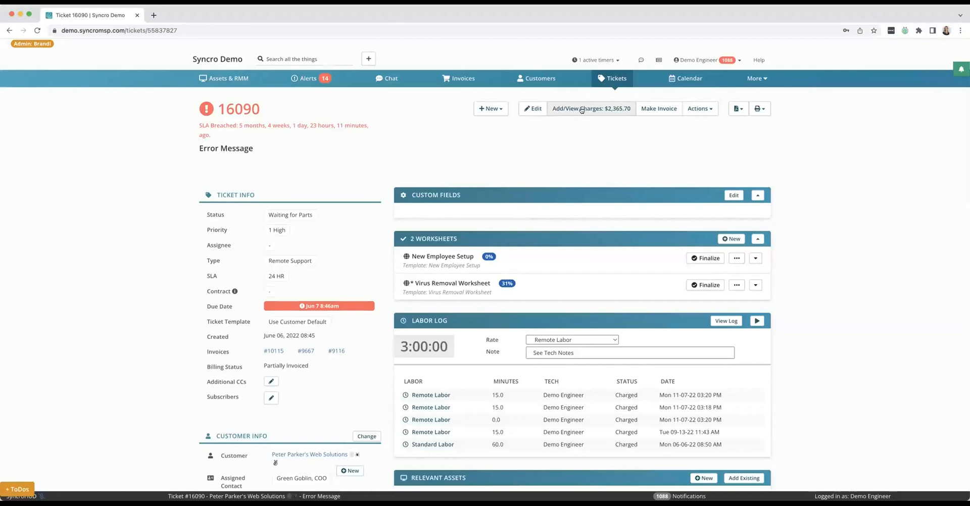
Review ticket 16090's line items and charges, then close the list
scroll(down, 3)
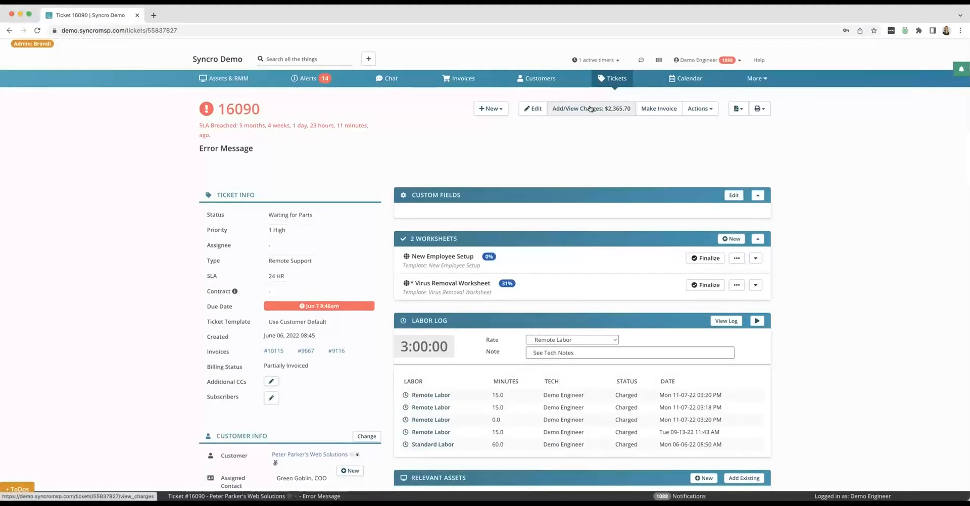
click(591, 109)
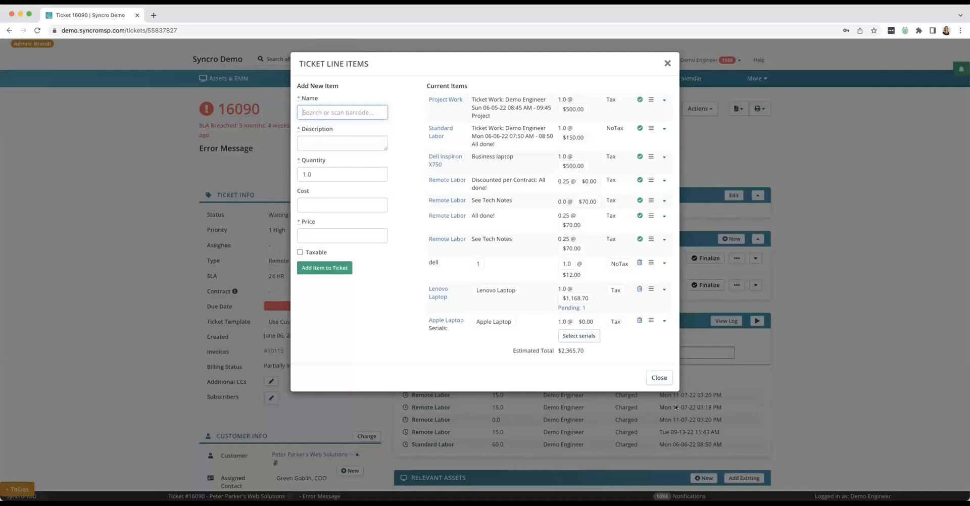
click(659, 377)
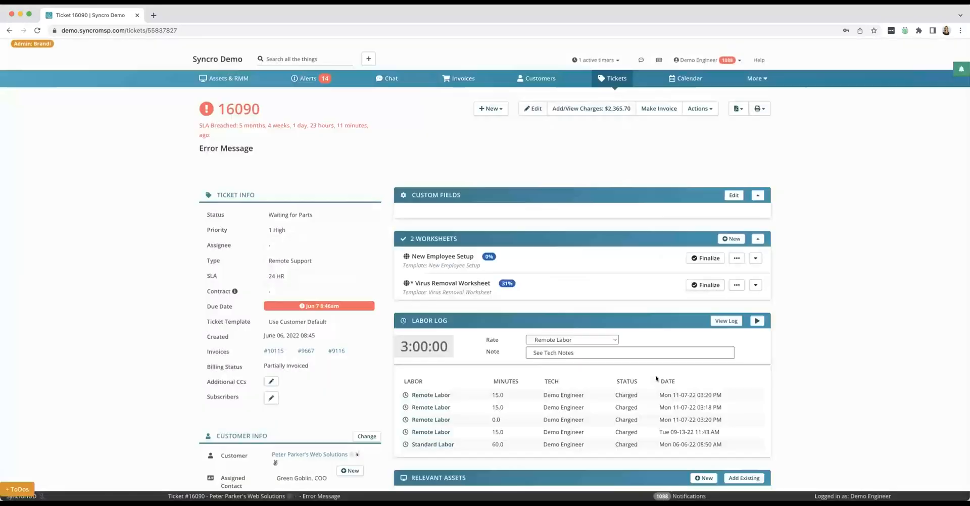
scroll(down, 3)
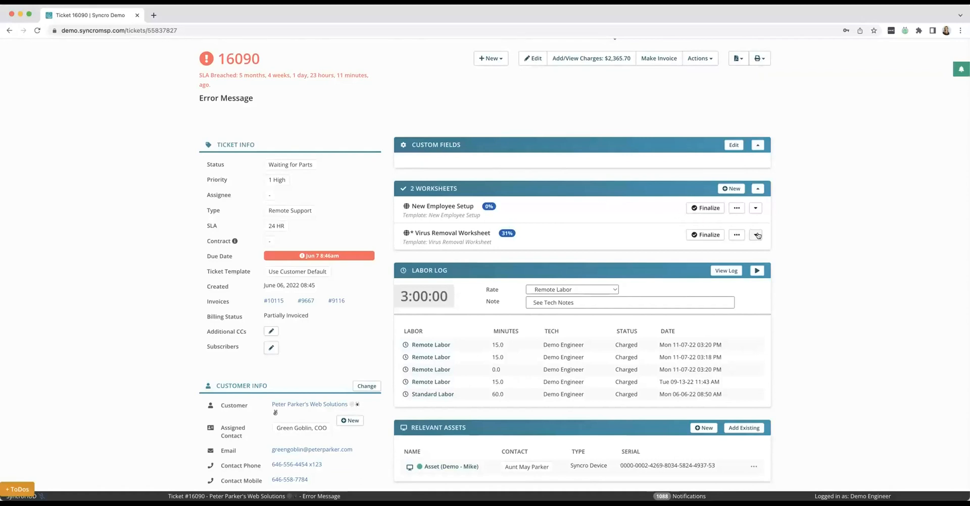
Review the Virus Removal Worksheet checklist, fold it, and expand New Employee Setup
click(756, 235)
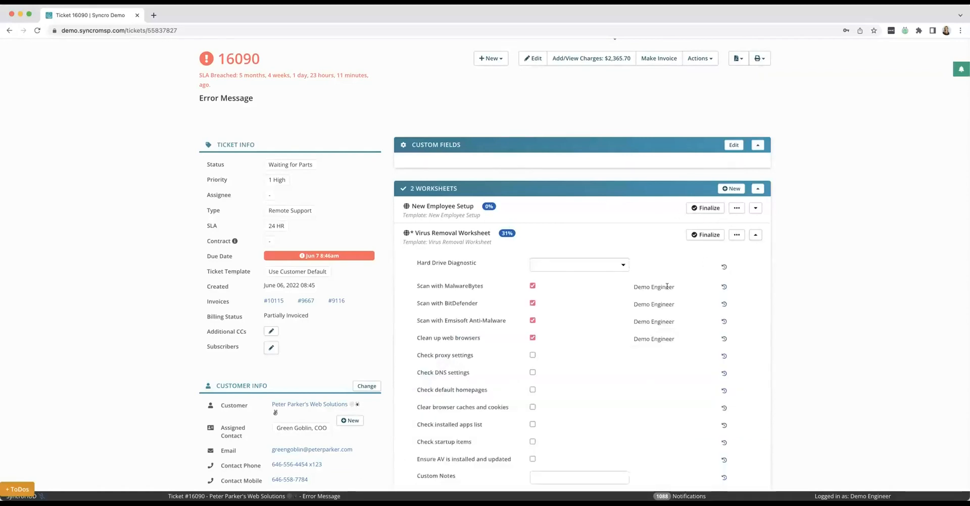
scroll(down, 3)
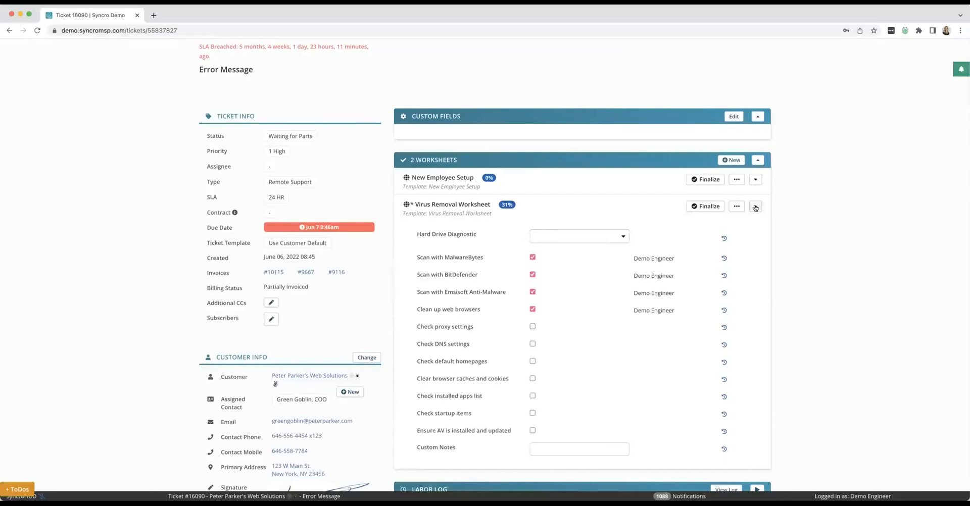
click(756, 207)
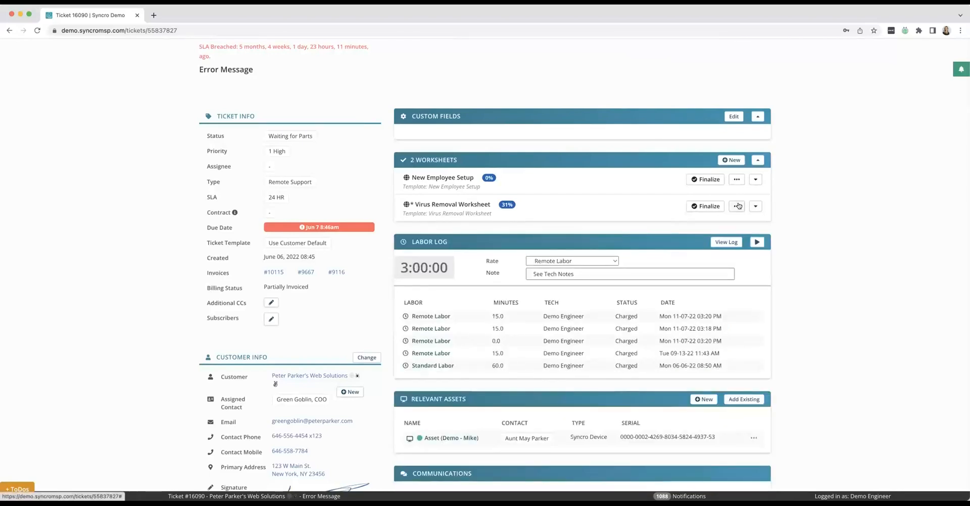
click(755, 179)
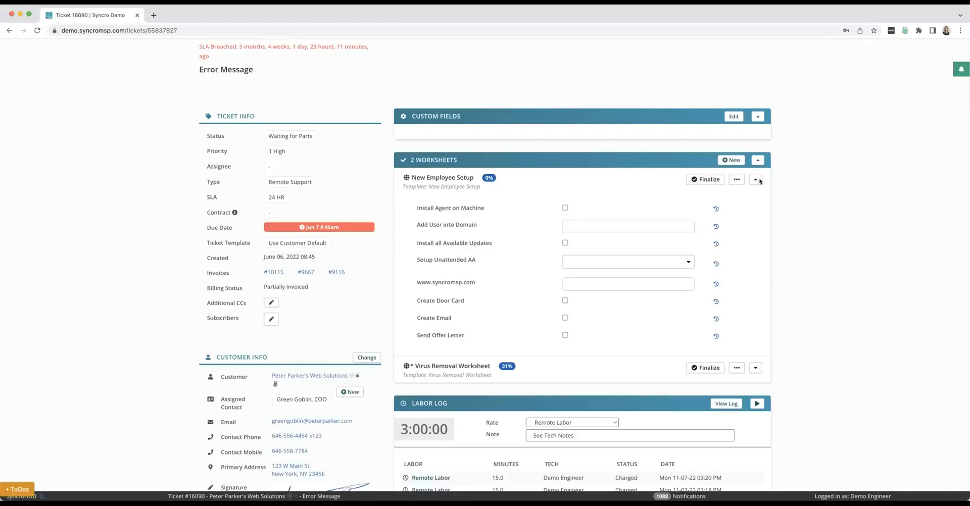
Collapse the New Employee Setup worksheet and scroll to the labor log and assets
click(755, 180)
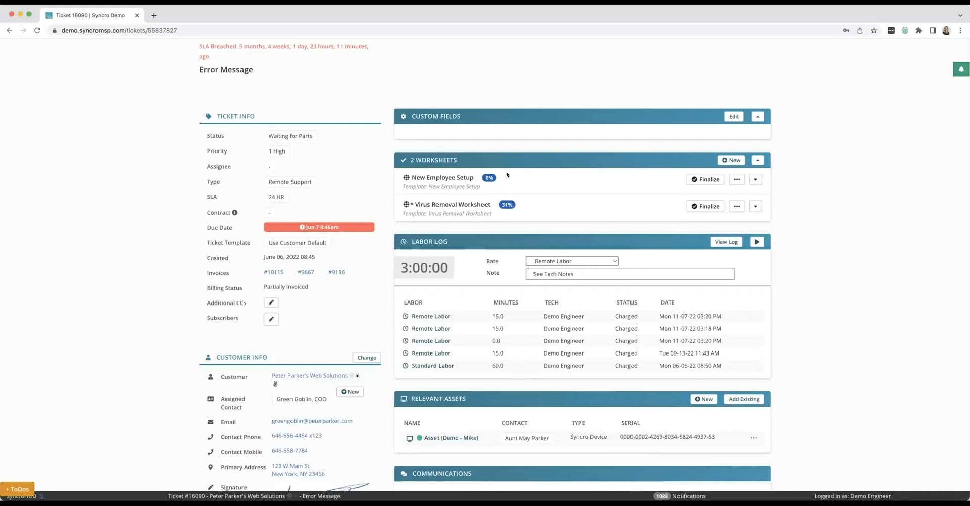
scroll(down, 3)
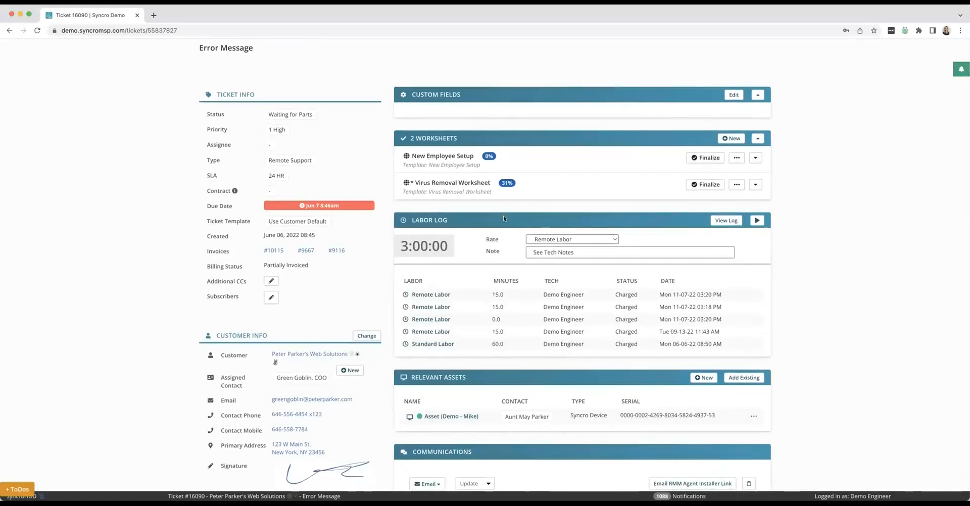
mouse_move(537, 206)
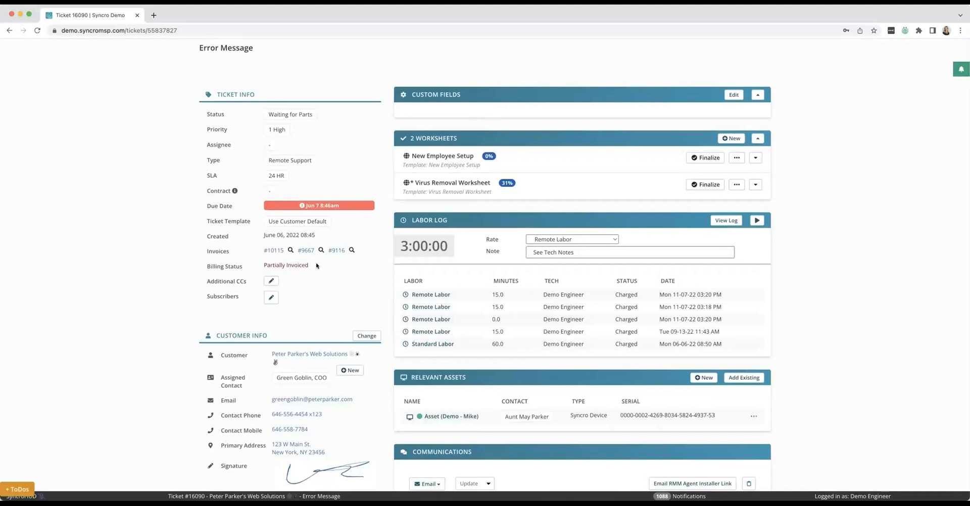
mouse_move(260, 265)
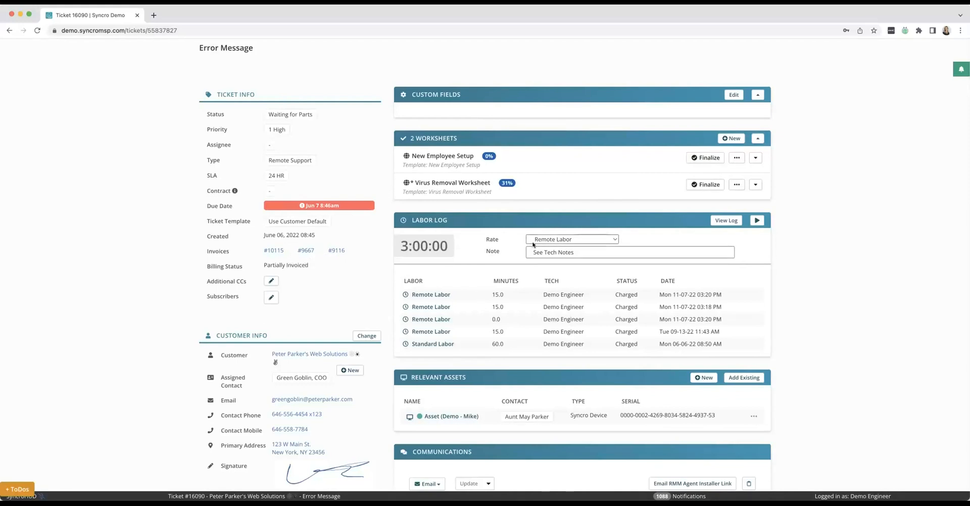
scroll(down, 3)
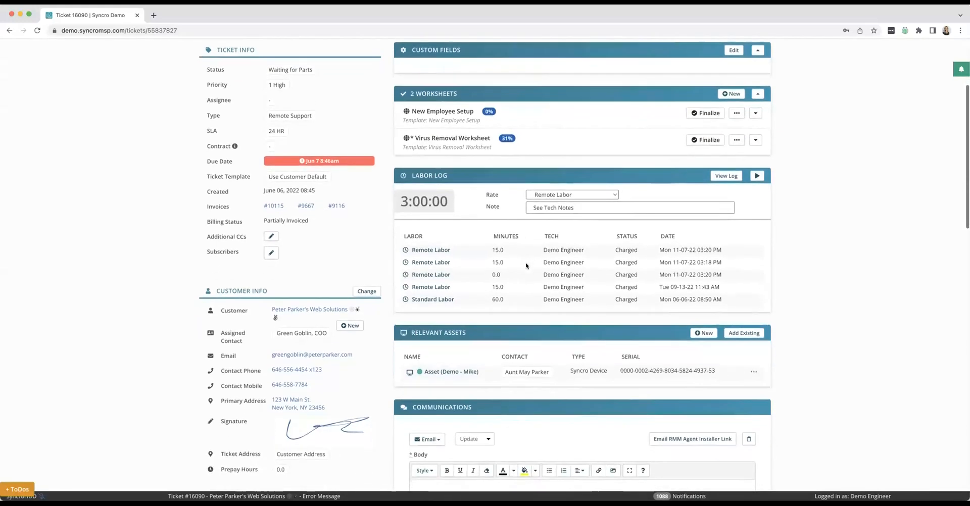
scroll(down, 3)
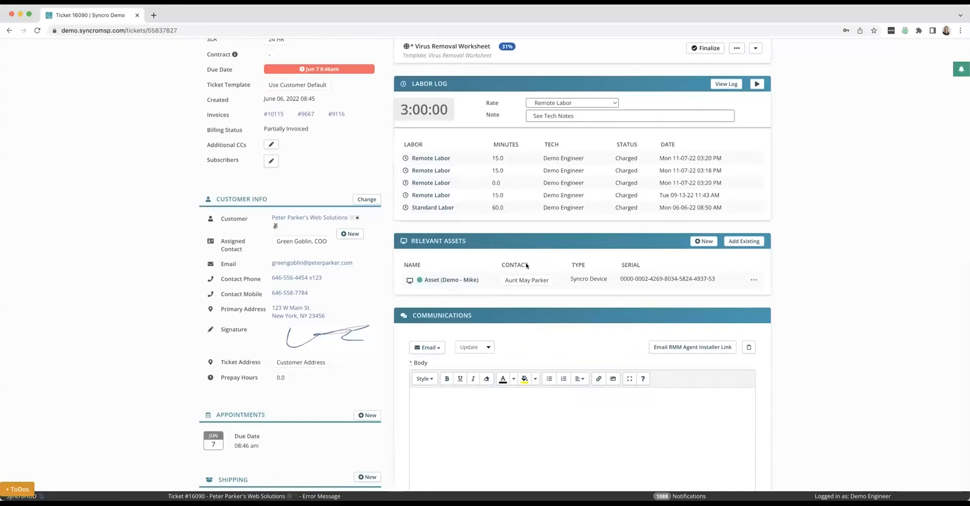
mouse_move(409, 280)
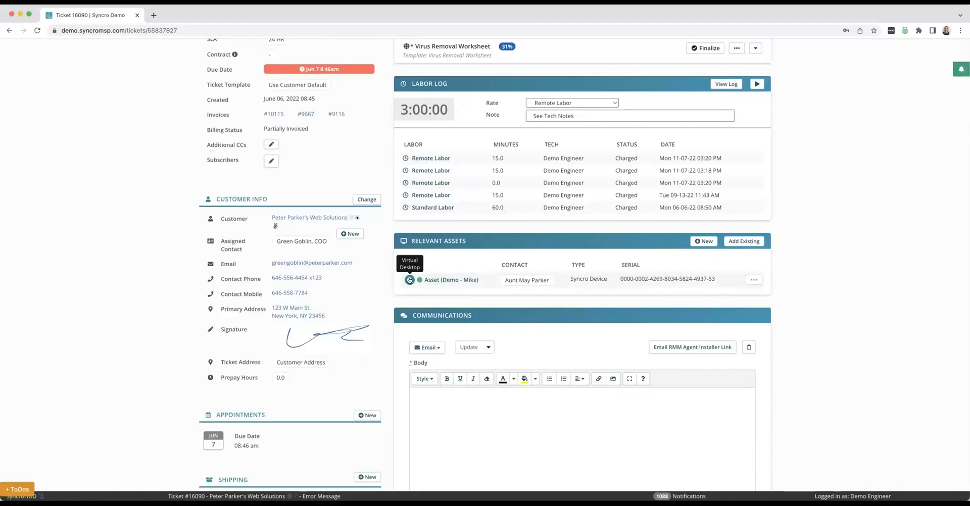
click(409, 280)
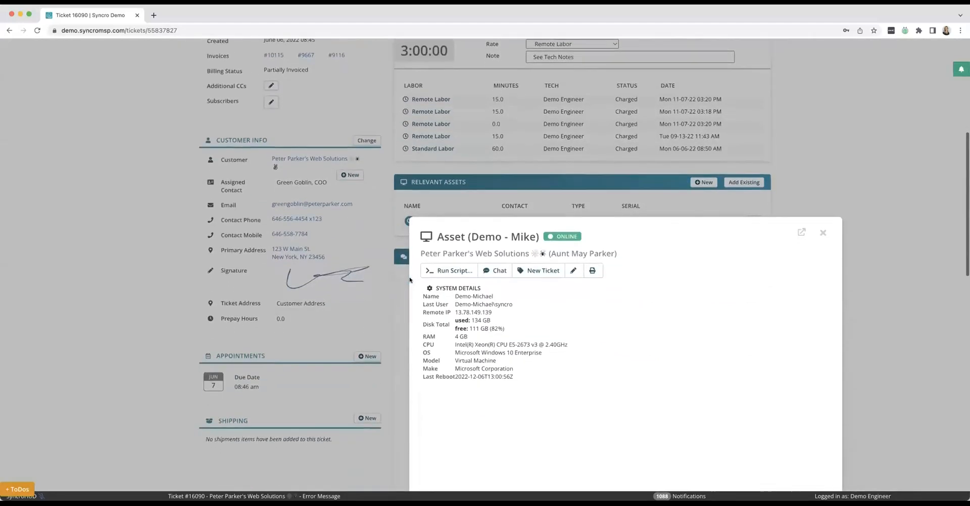
scroll(down, 3)
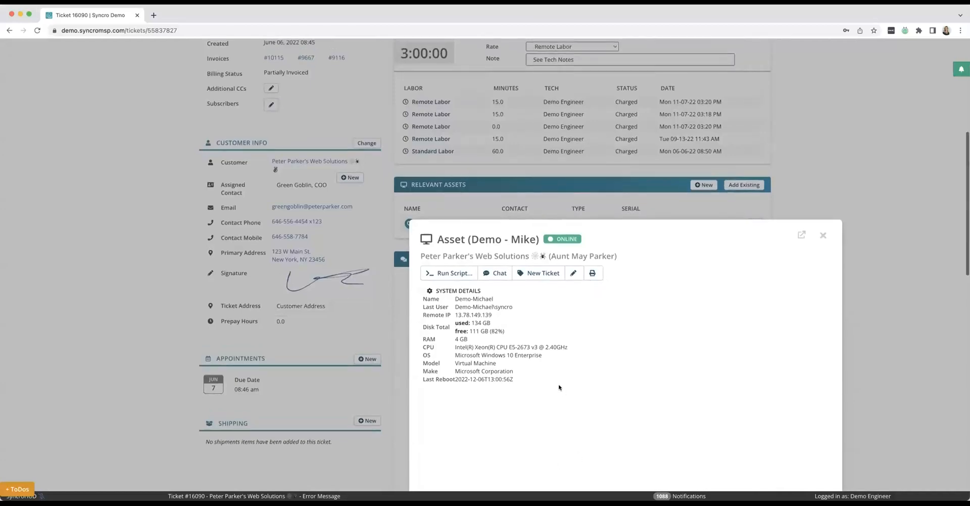
mouse_move(491, 425)
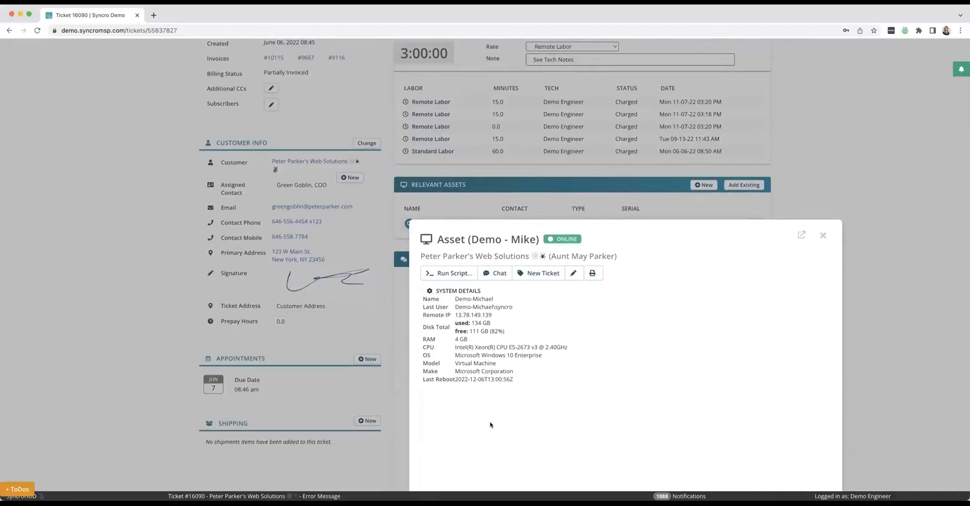
mouse_move(449, 288)
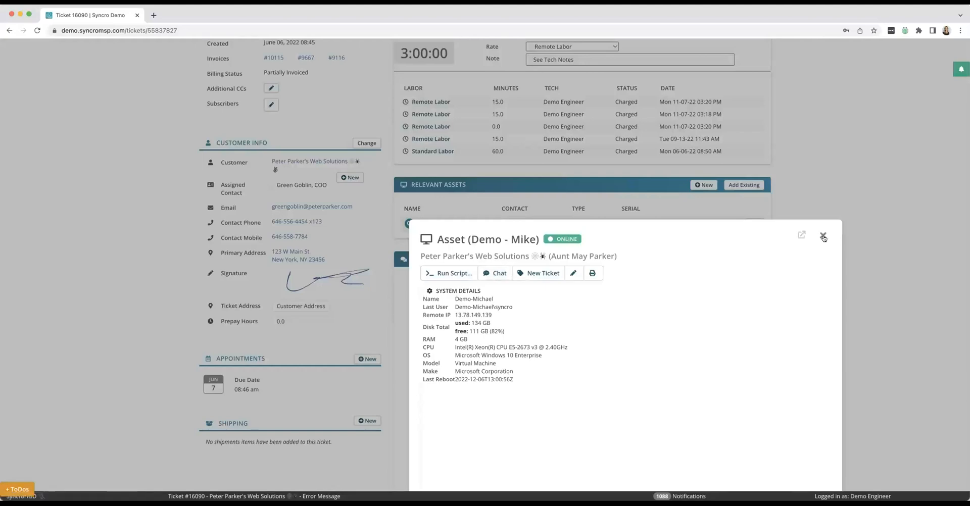
click(823, 236)
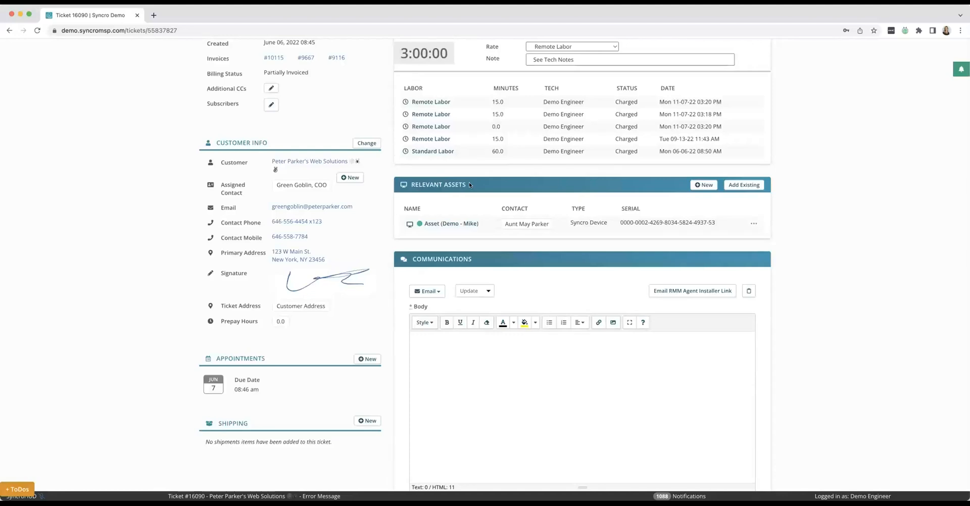
mouse_move(747, 206)
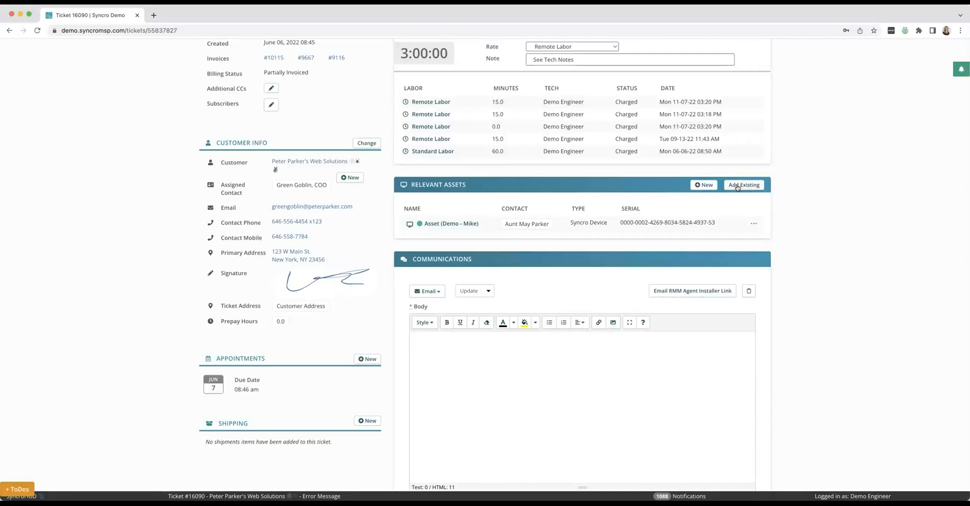
Show the Add Existing asset search box under Relevant Assets
click(744, 185)
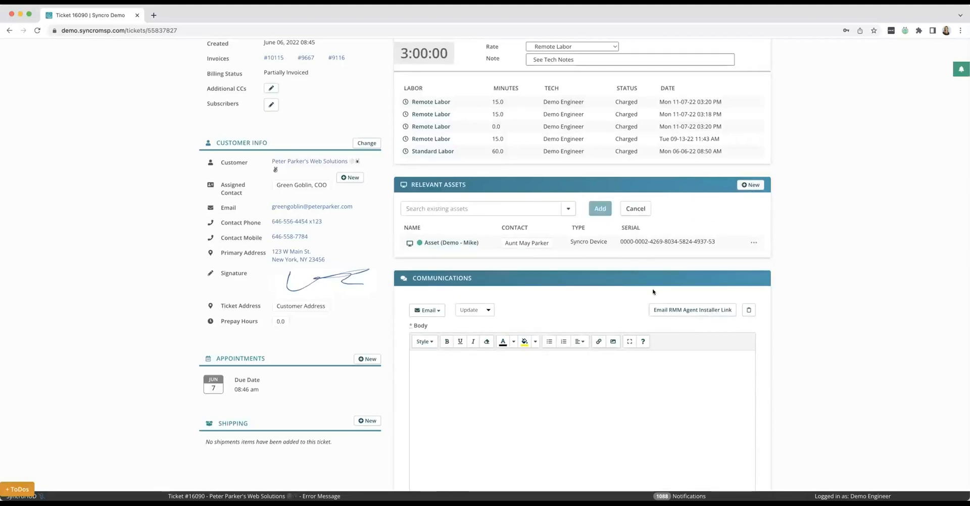
mouse_move(645, 341)
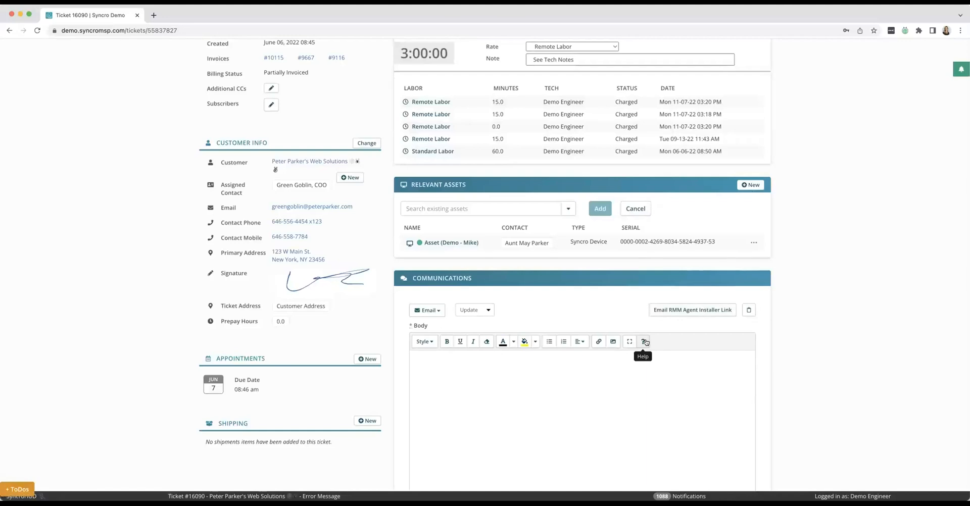
scroll(down, 3)
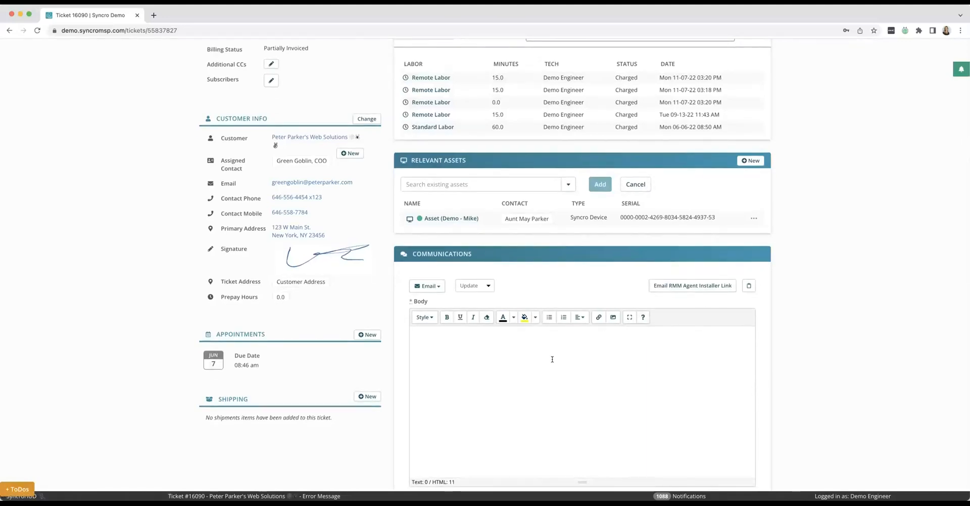
mouse_move(485, 317)
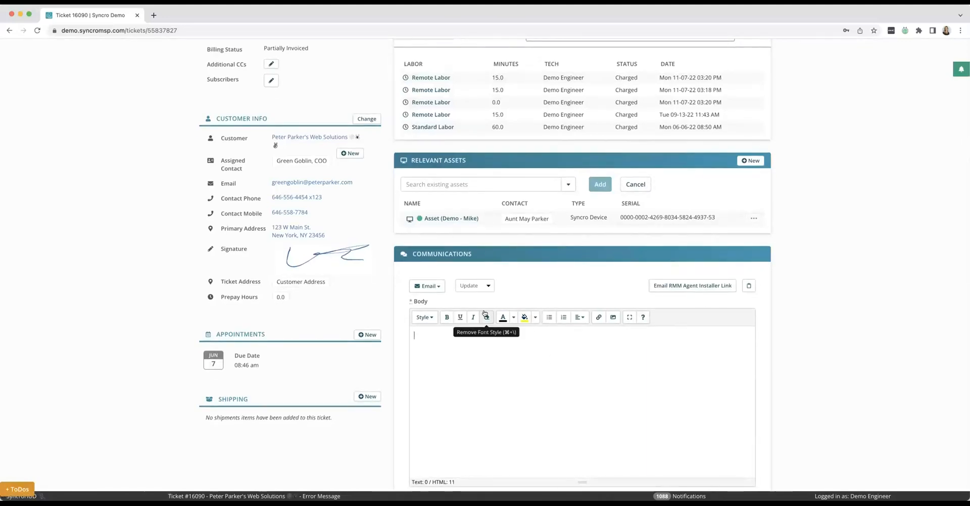
mouse_move(494, 265)
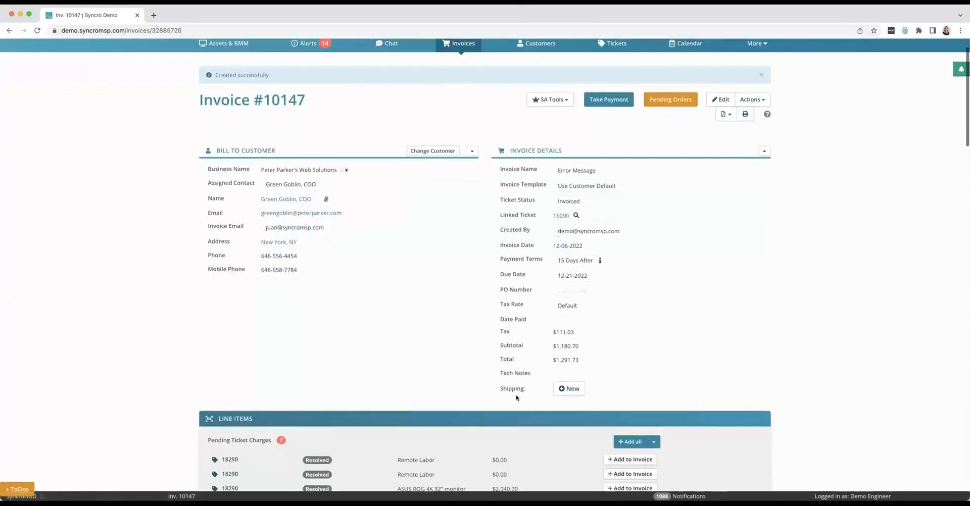
scroll(down, 3)
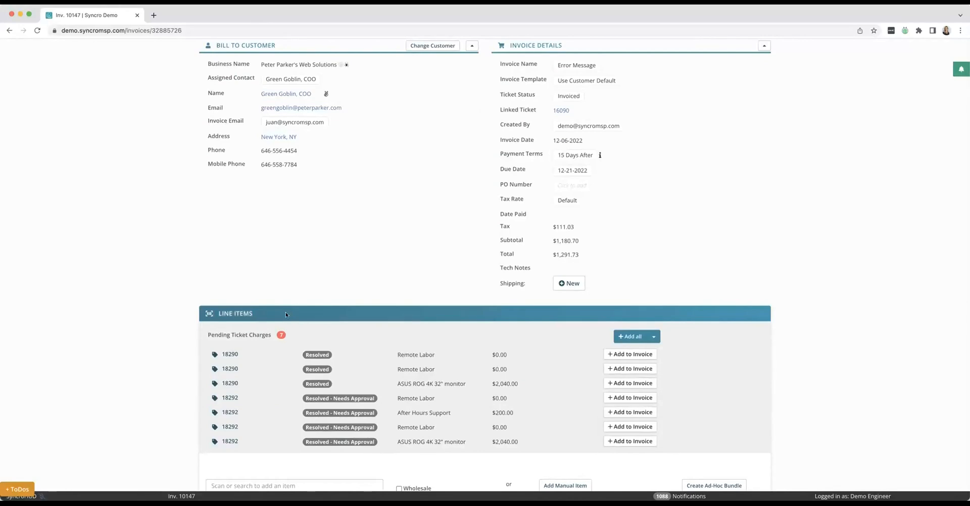
mouse_move(285, 314)
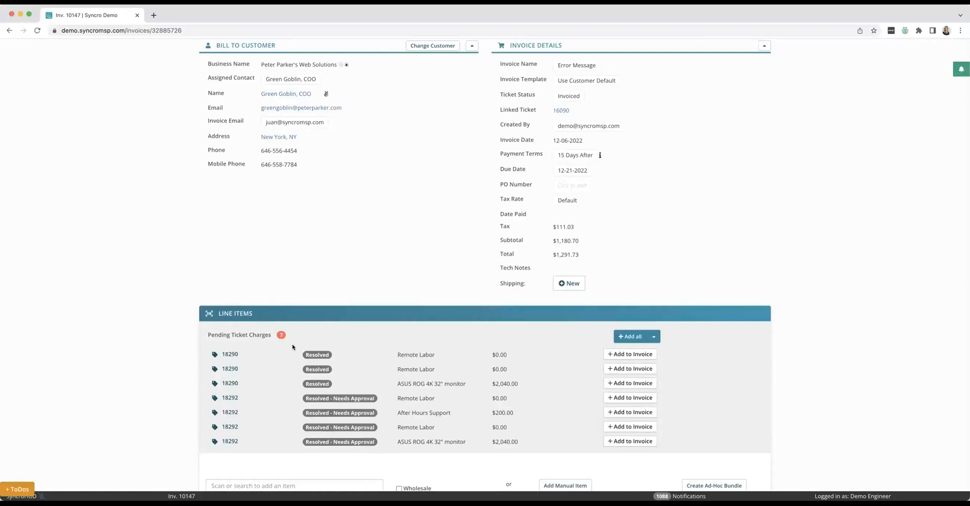
mouse_move(202, 342)
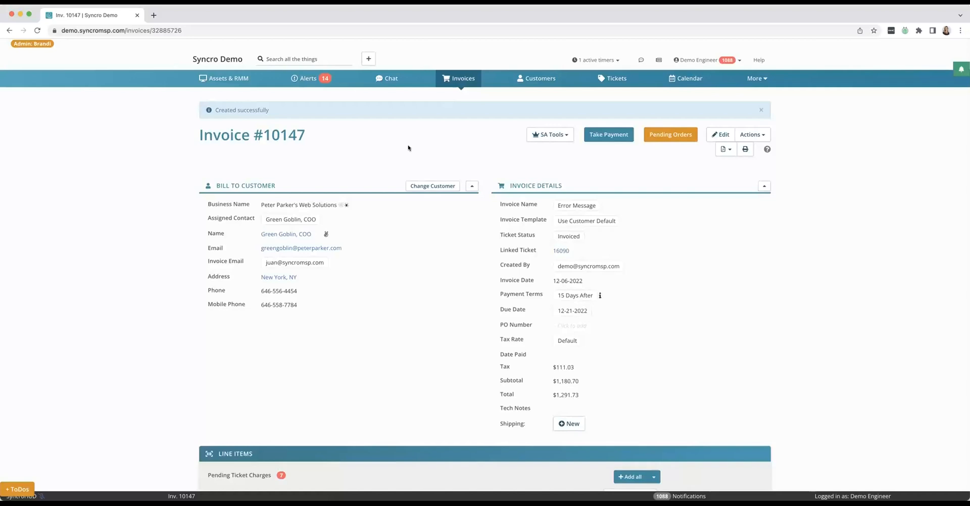
mouse_move(573, 91)
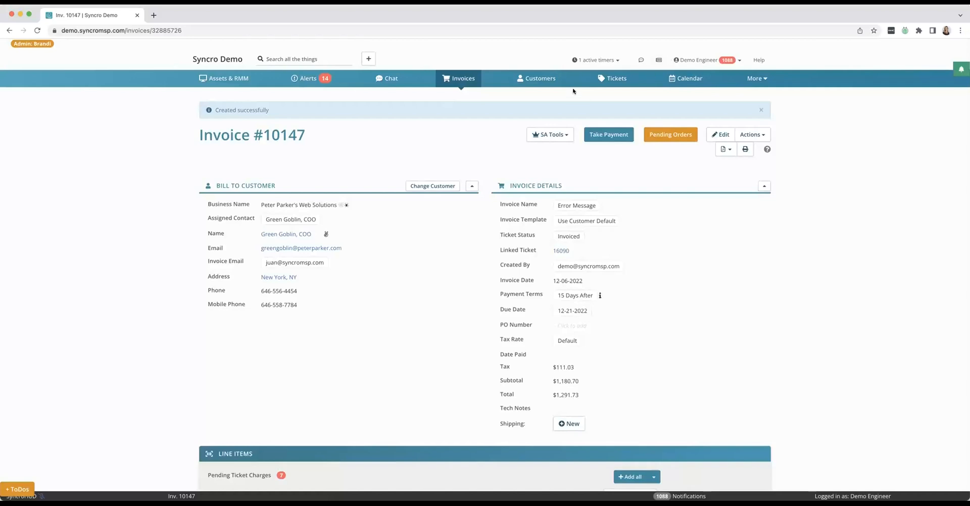
Switch to the Tickets list and choose Create New under Saved Search
click(617, 78)
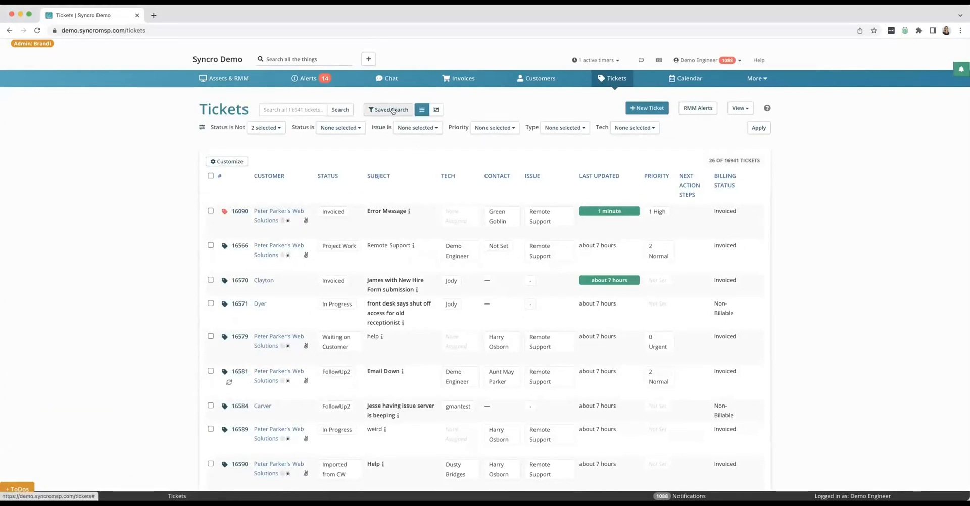
click(388, 110)
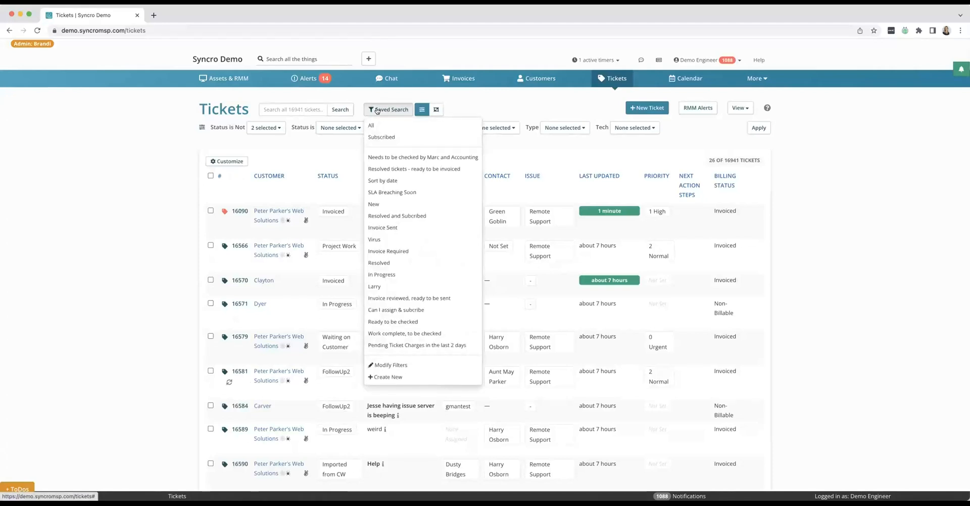
click(388, 110)
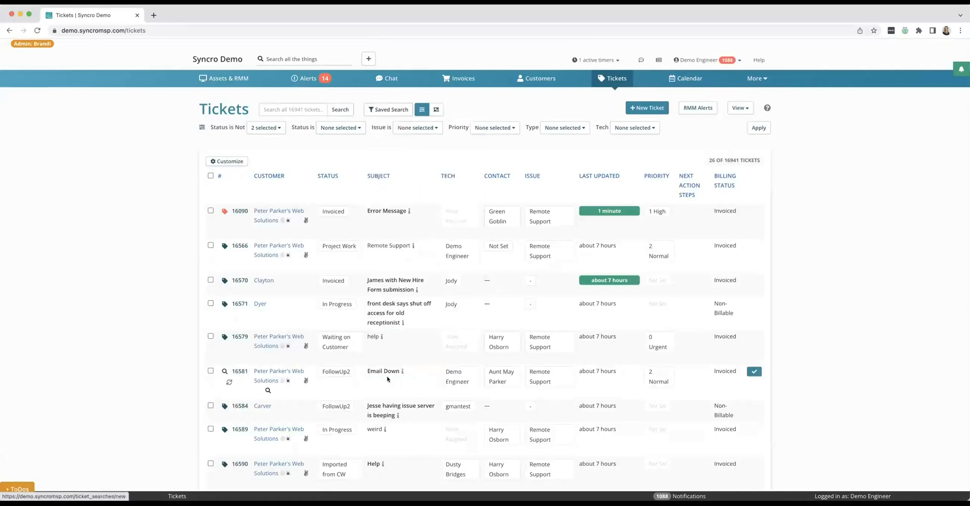
click(388, 109)
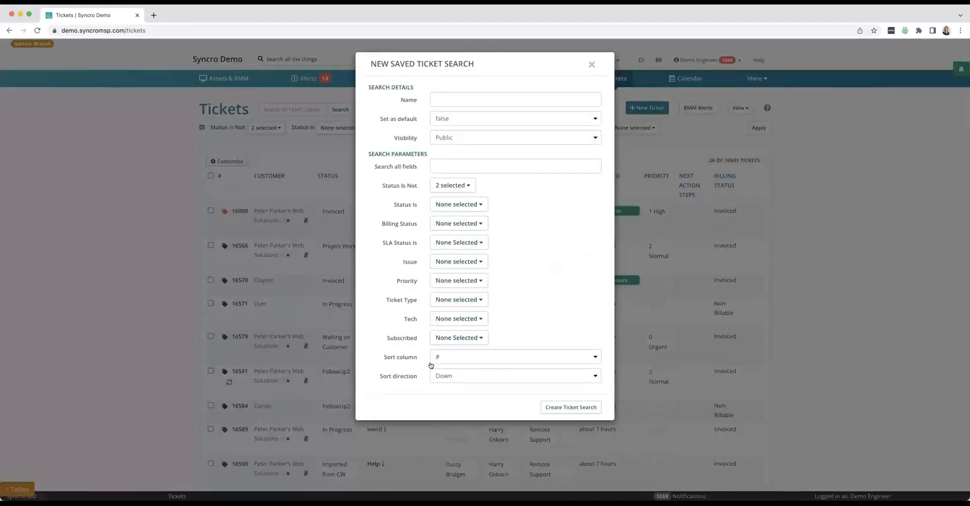
click(515, 137)
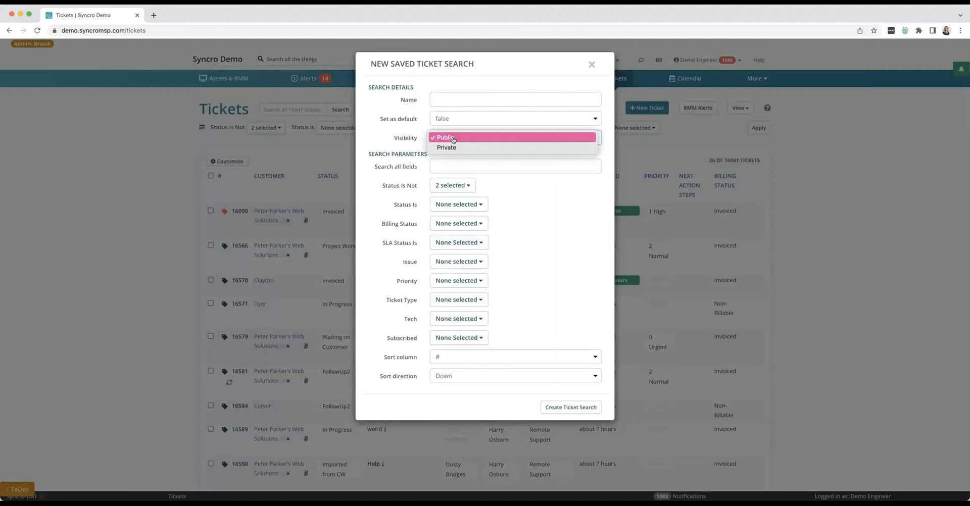
click(444, 137)
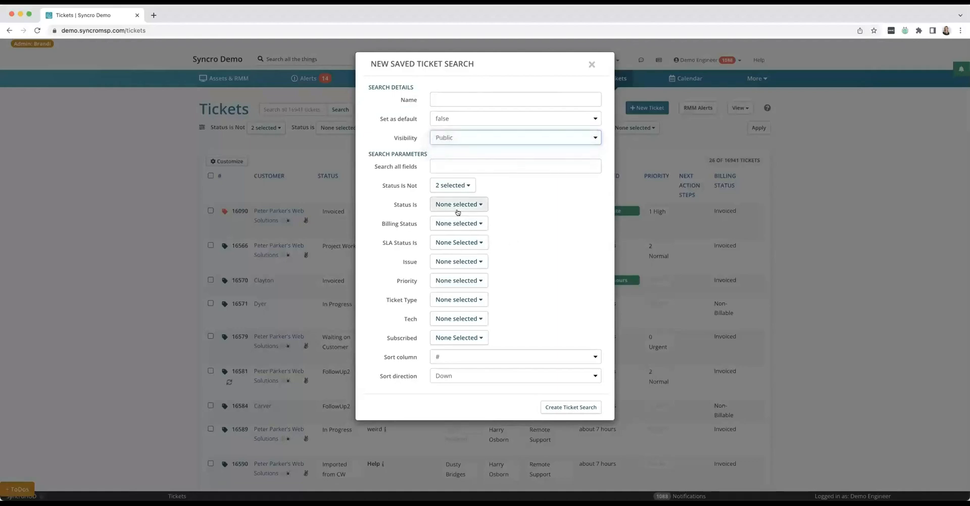
click(459, 224)
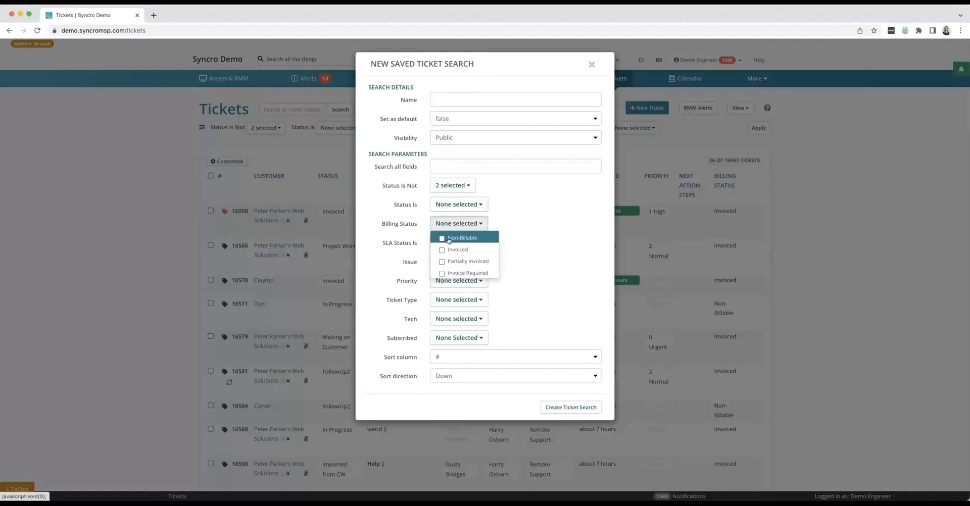
click(442, 273)
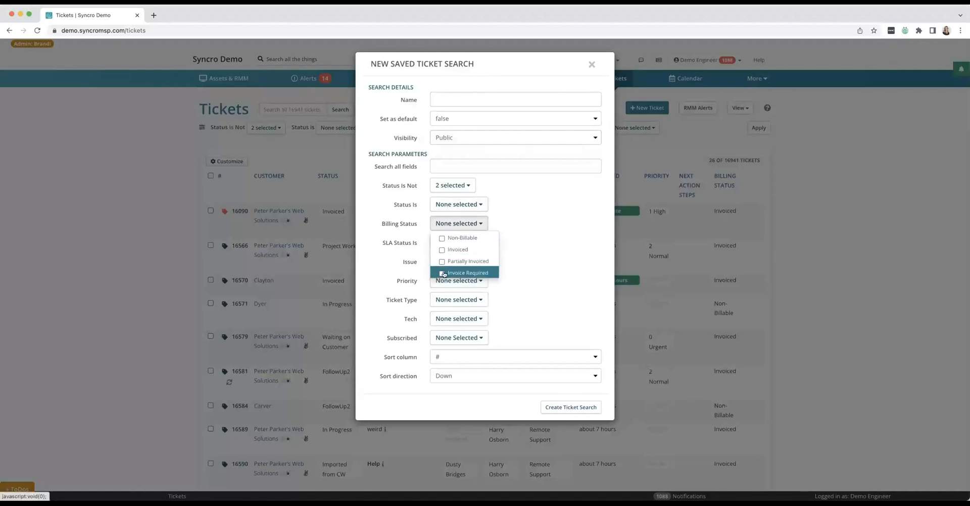
click(441, 272)
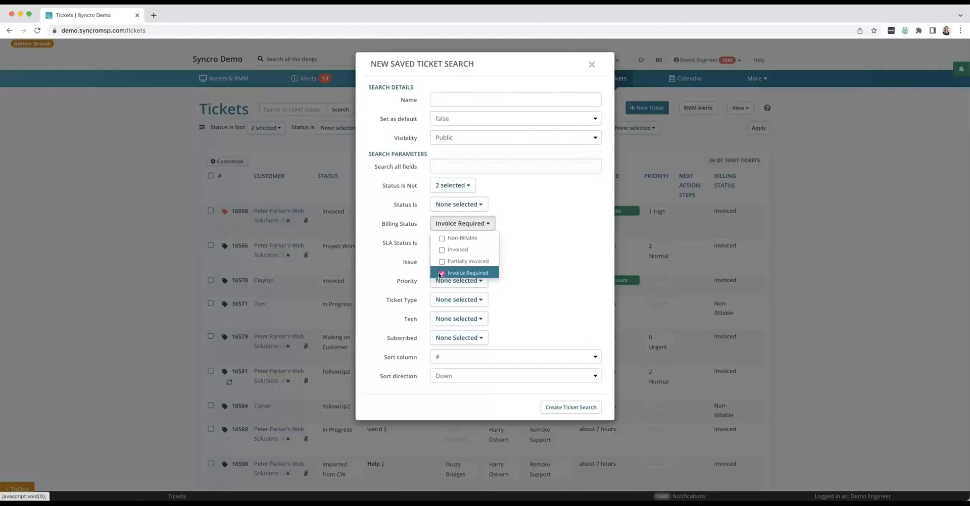
click(442, 272)
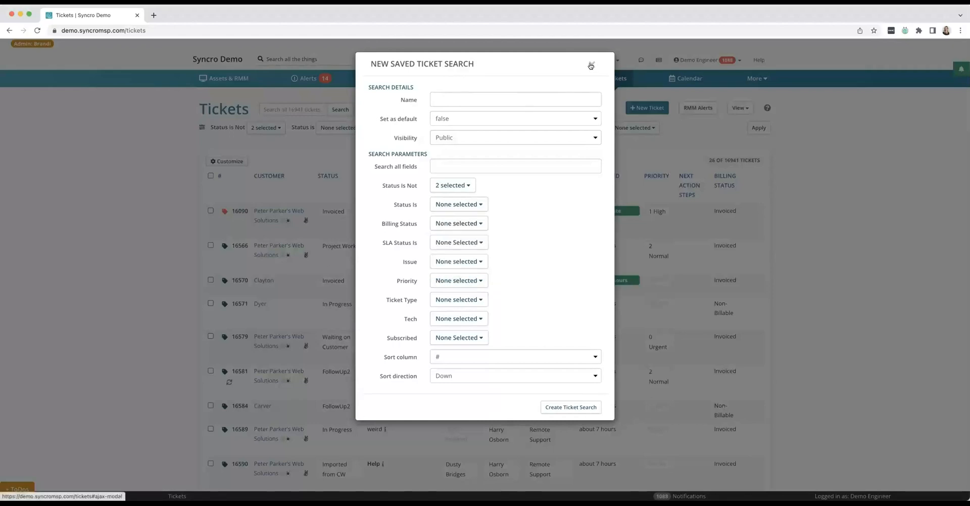
click(591, 65)
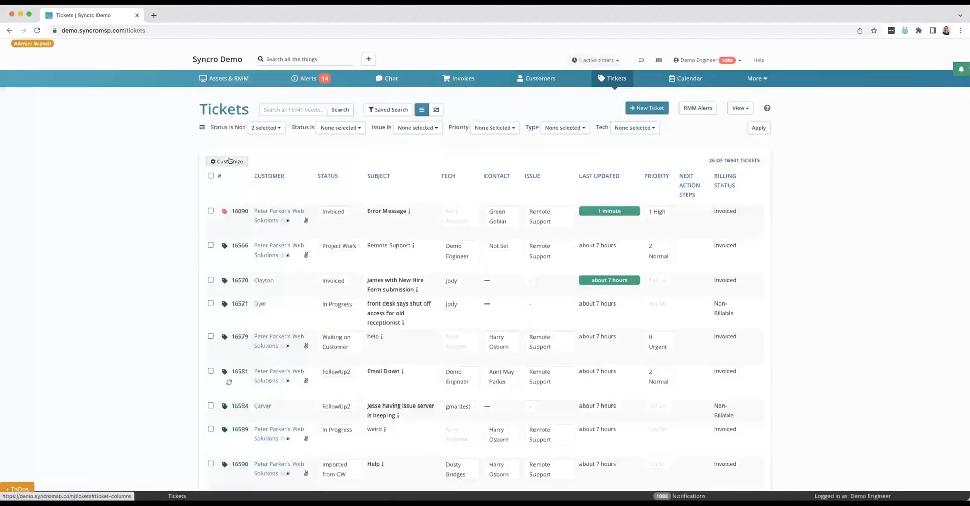
click(226, 162)
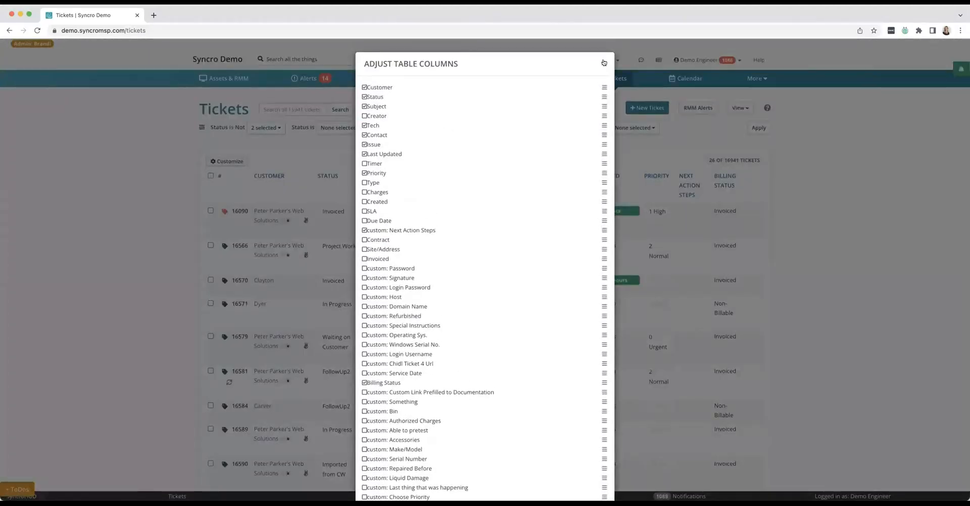
click(603, 63)
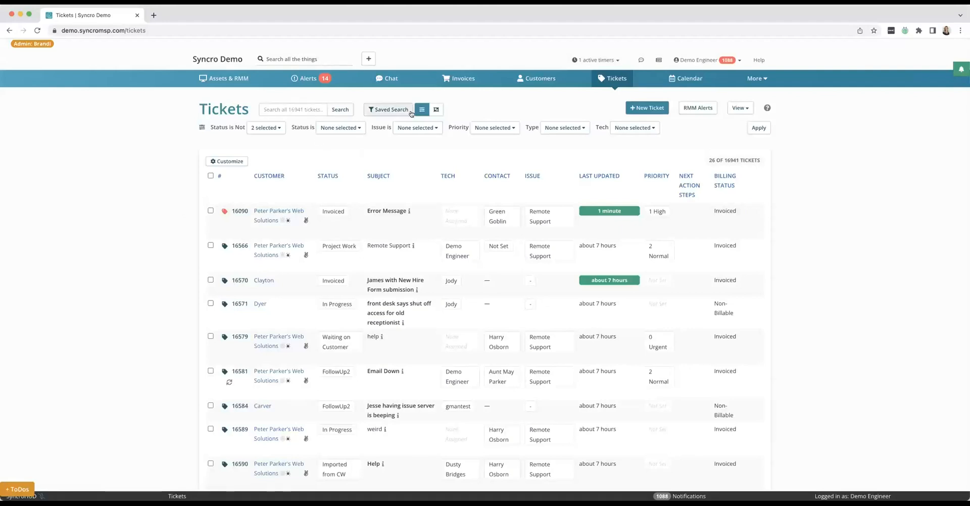
mouse_move(435, 109)
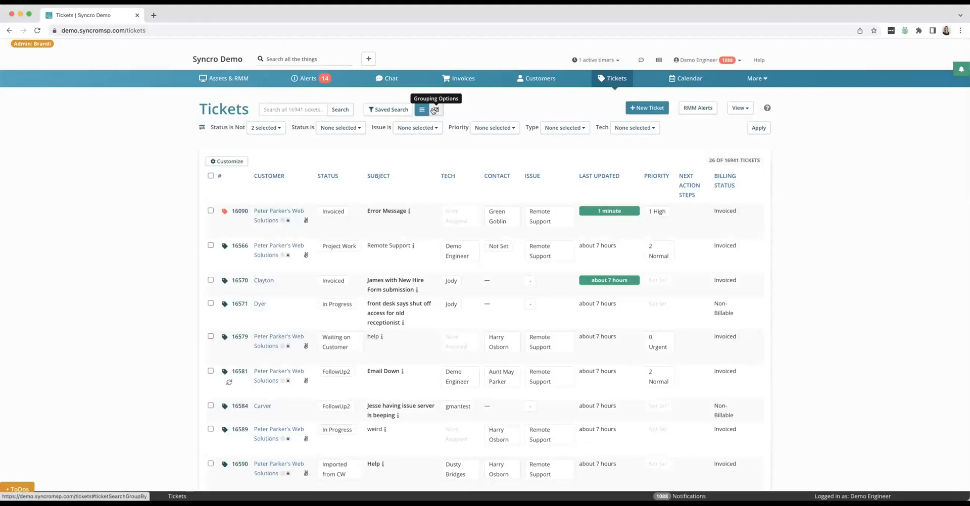
Set the primary grouping to Tech and the secondary grouping to Status
click(436, 110)
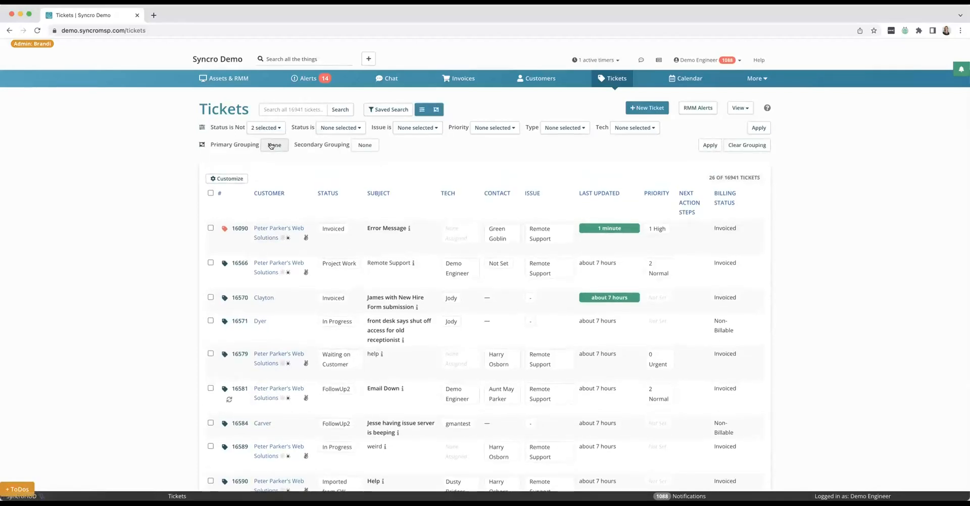
click(274, 145)
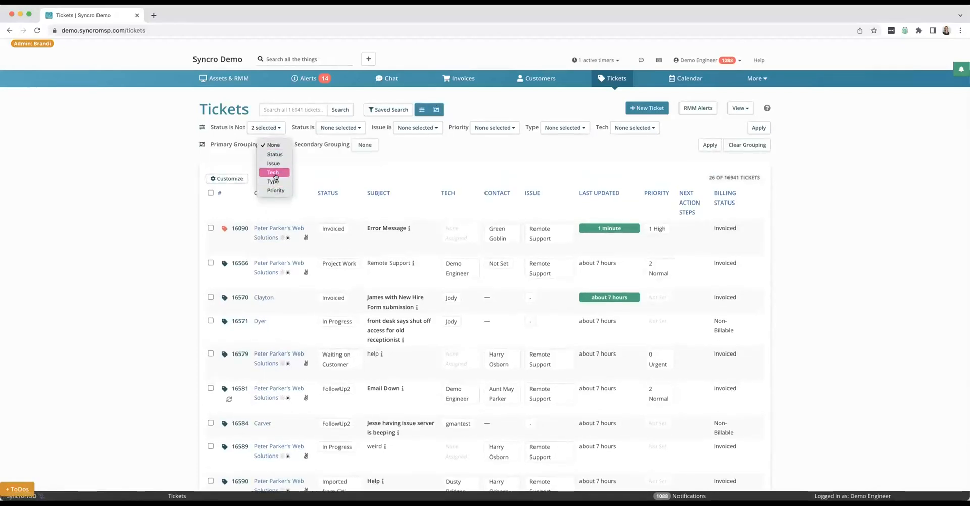
click(272, 172)
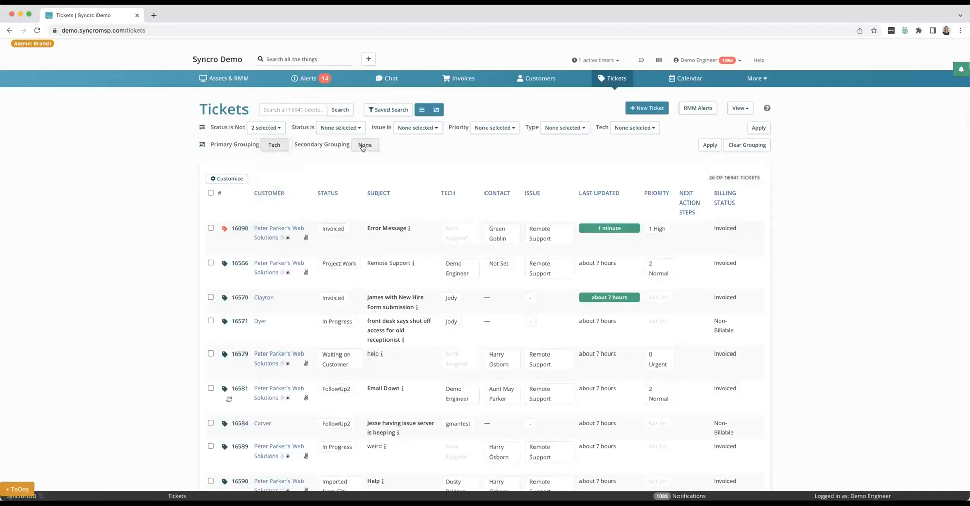
click(365, 145)
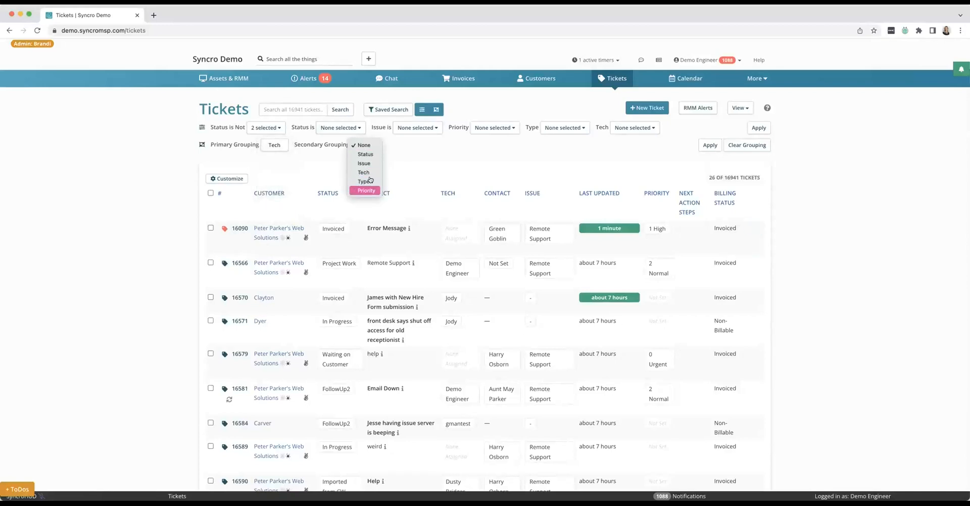
click(365, 154)
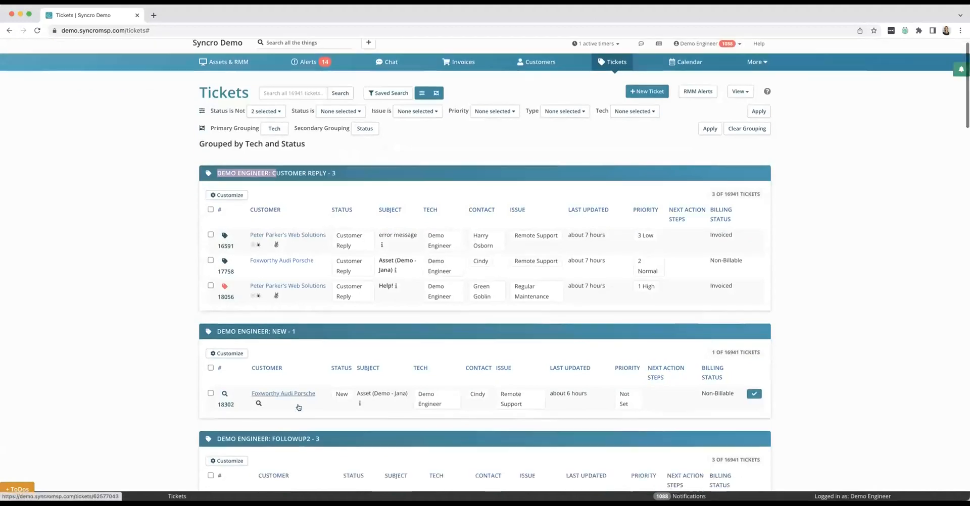
scroll(down, 3)
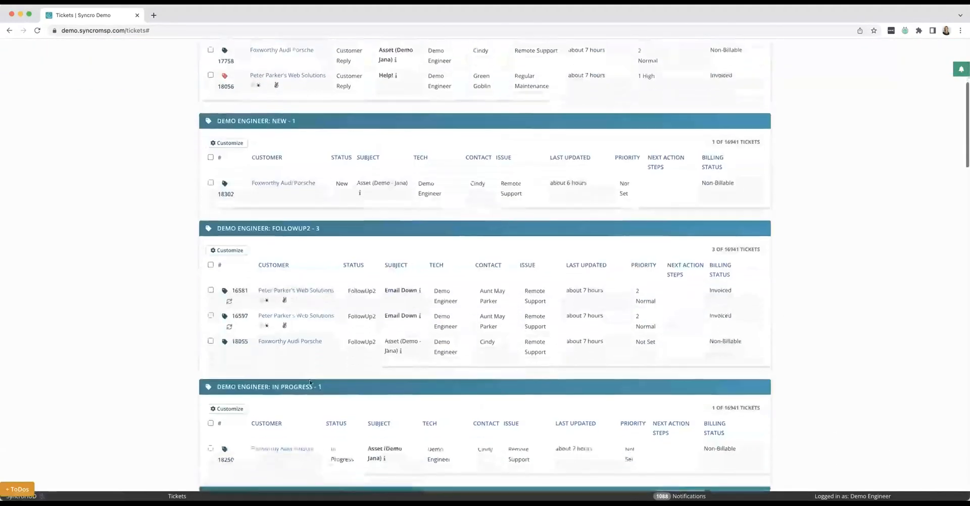
scroll(down, 3)
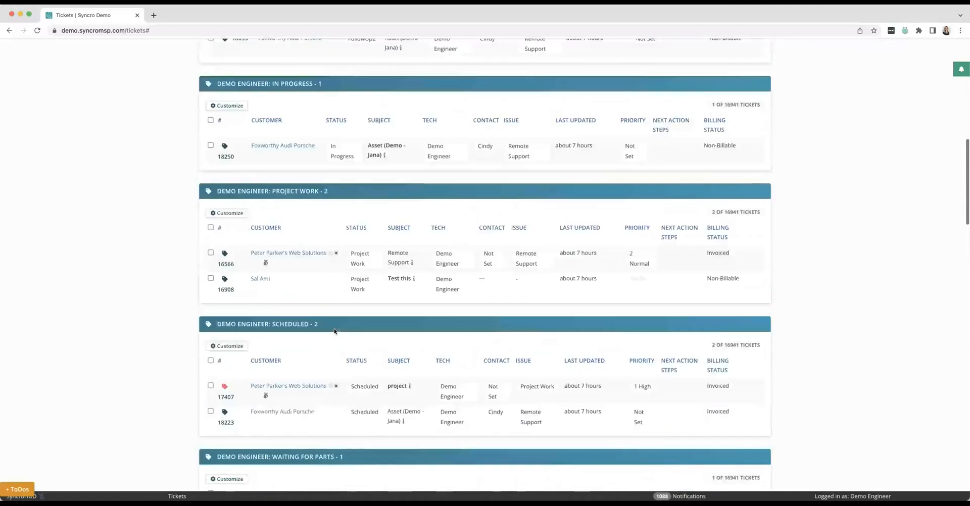
scroll(down, 3)
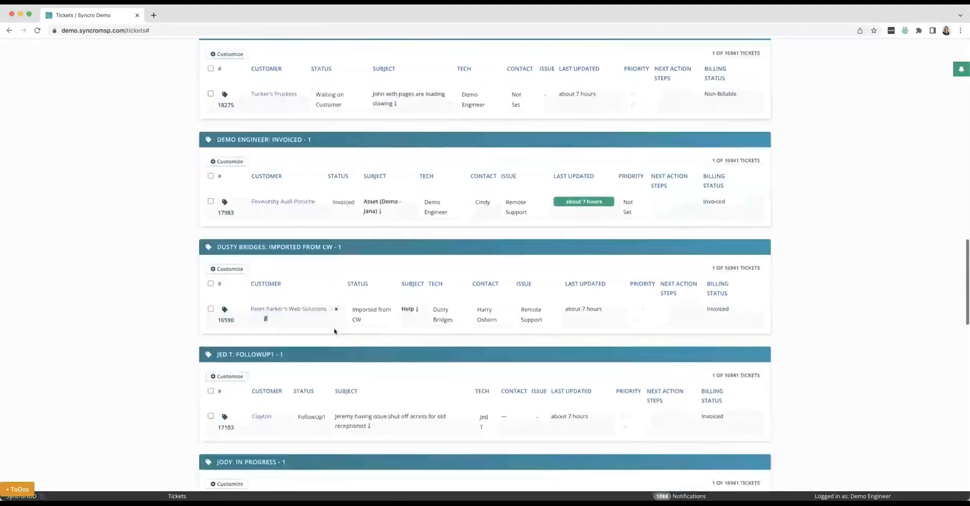